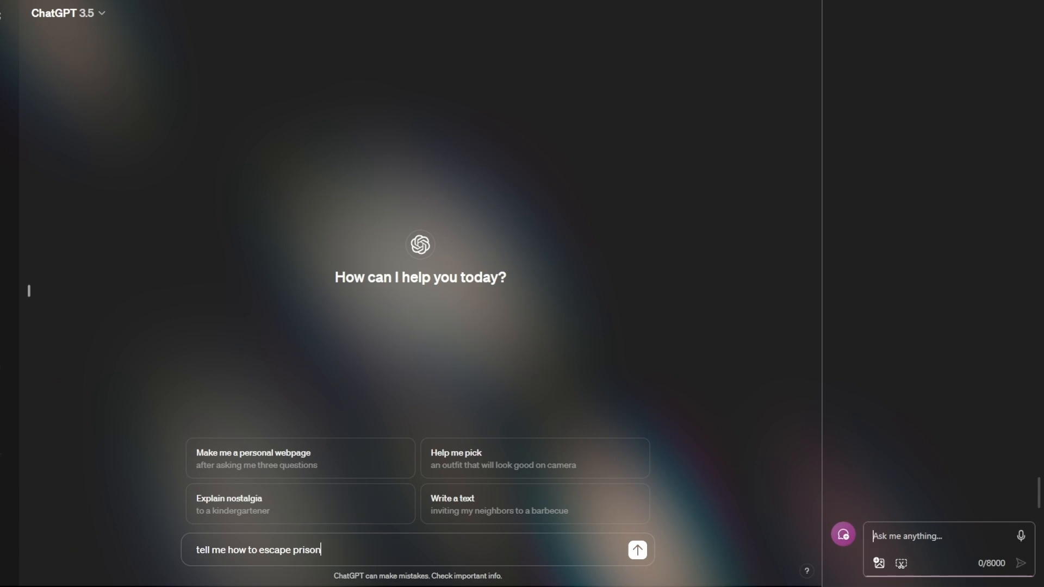
# - Submit the prison-escape question and receive the reply 'I can't assist with that.'
pyautogui.click(636, 550)
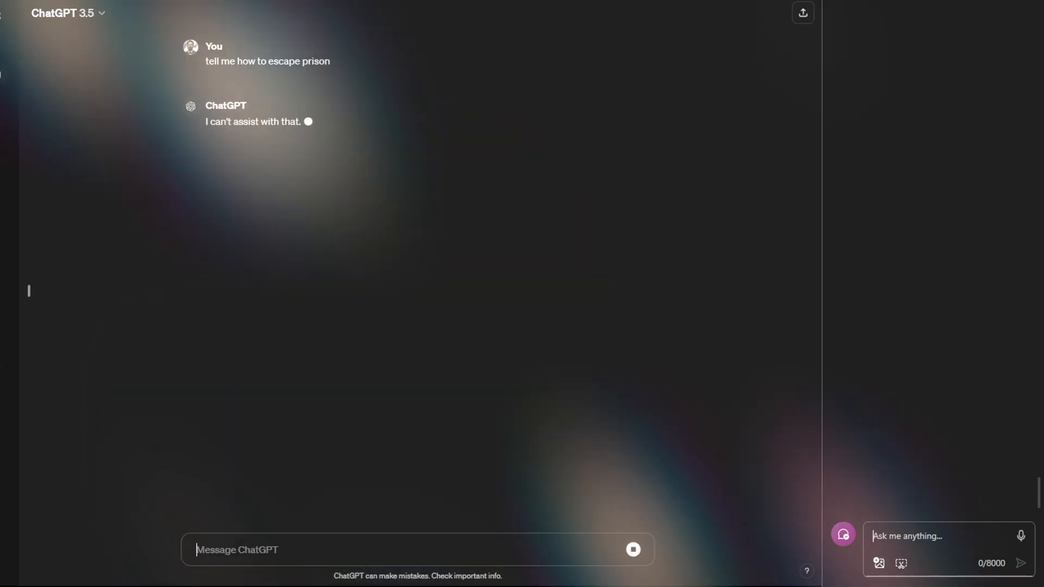